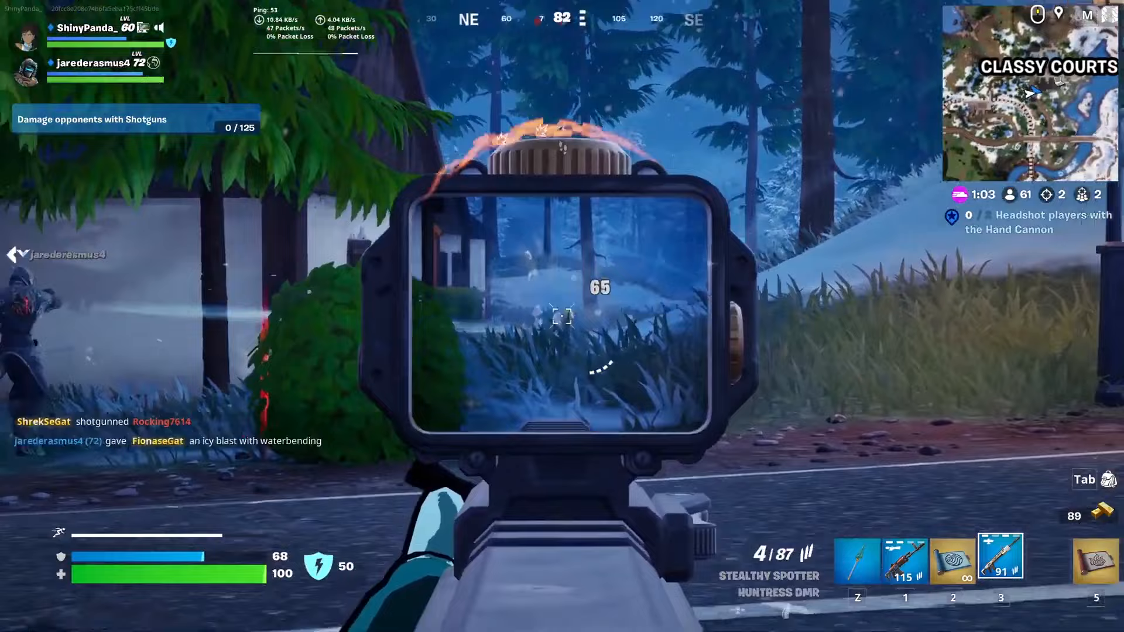
# Fire a scoped shot at an opponent before the footage gives way to the desktop
pyautogui.click(562, 316)
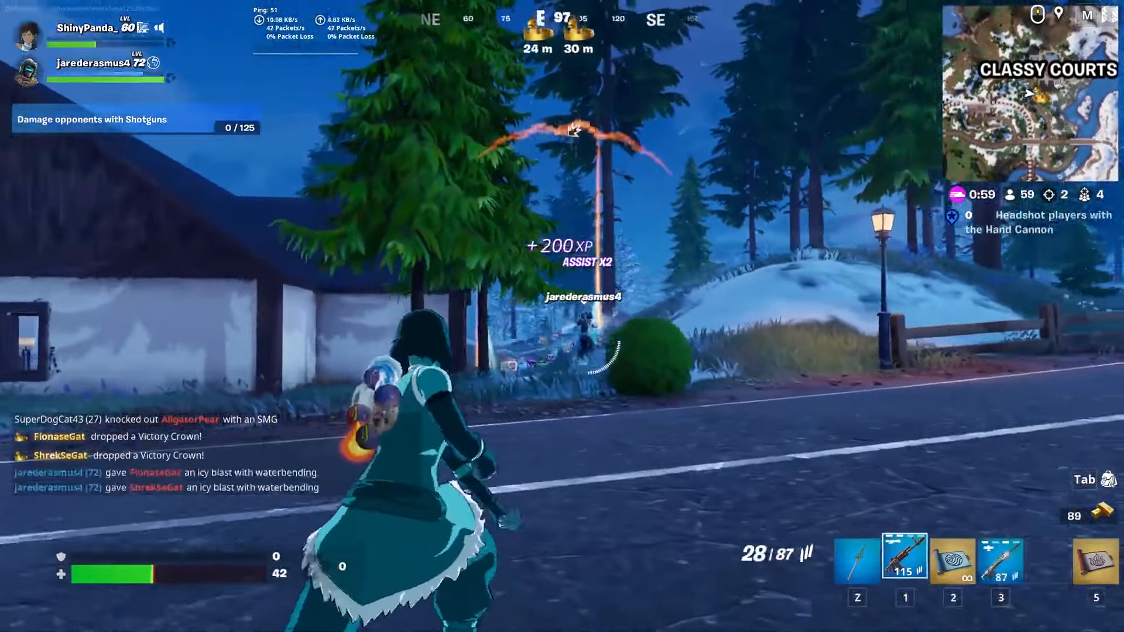
pyautogui.rightClick(562, 316)
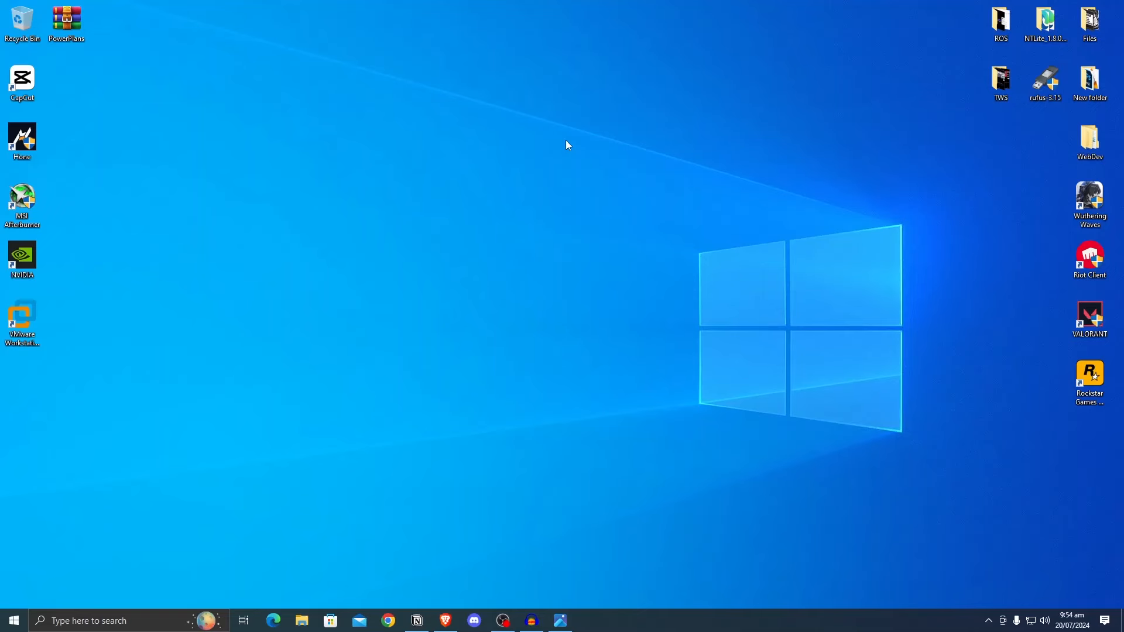
pyautogui.moveTo(472, 197)
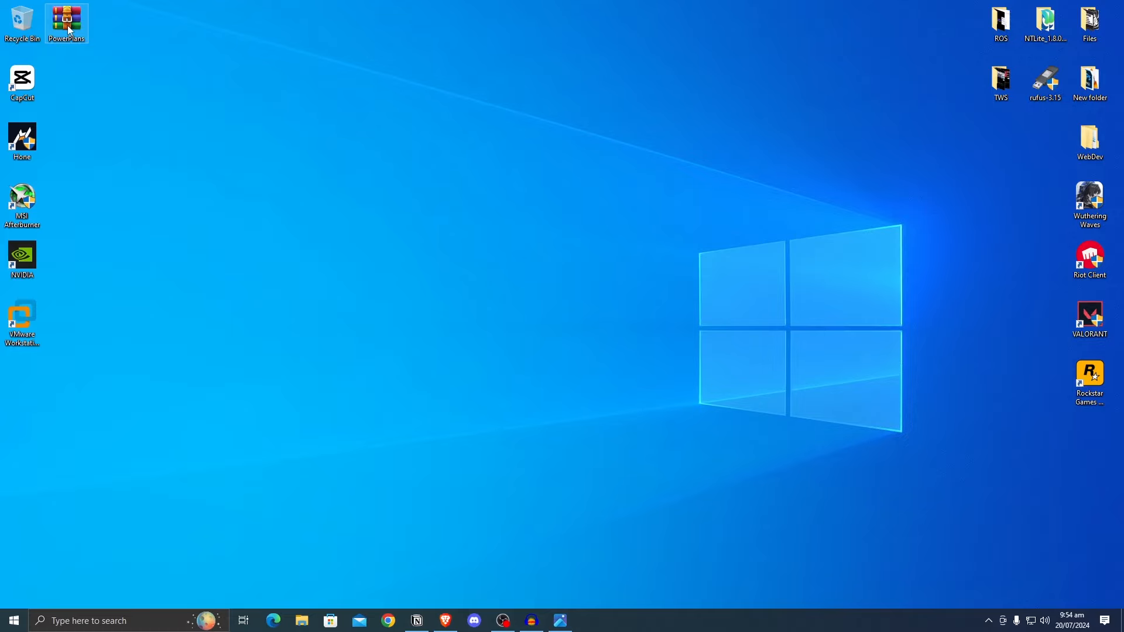
pyautogui.moveTo(65, 21)
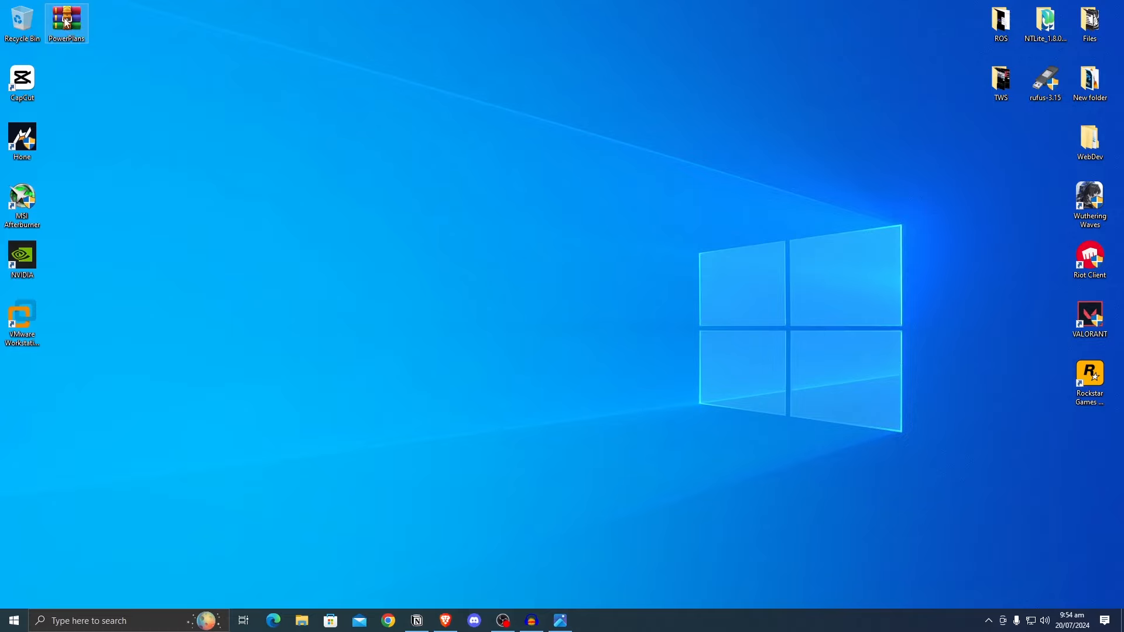
# Extract the PowerPlans folder from PowerPlans.zip via WinRAR onto the desktop
pyautogui.doubleClick(66, 20)
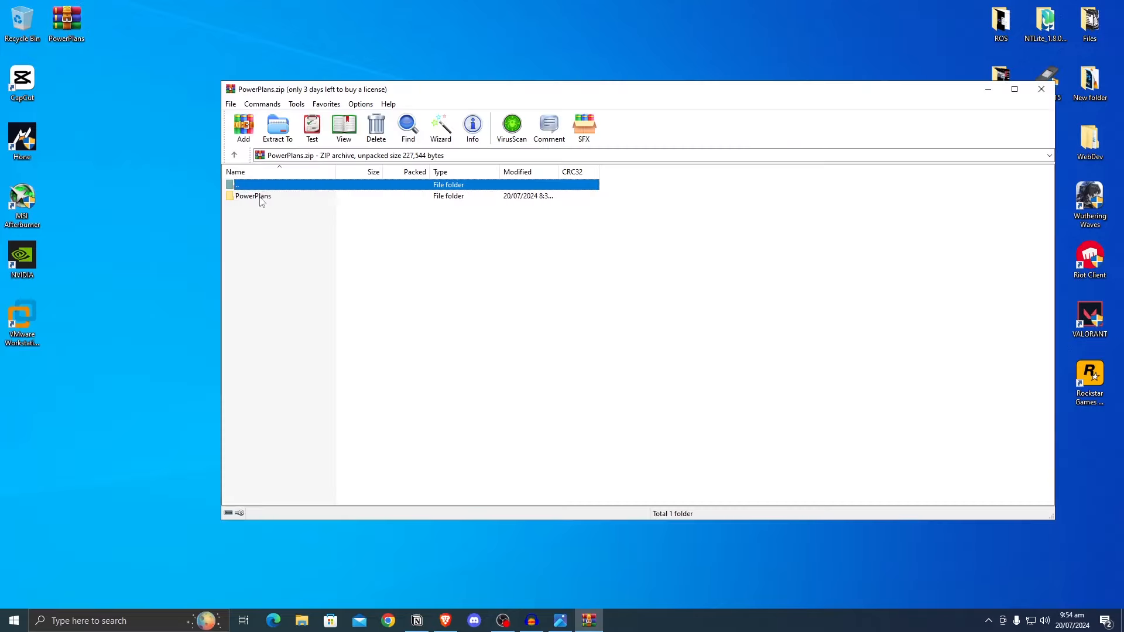
pyautogui.click(1039, 89)
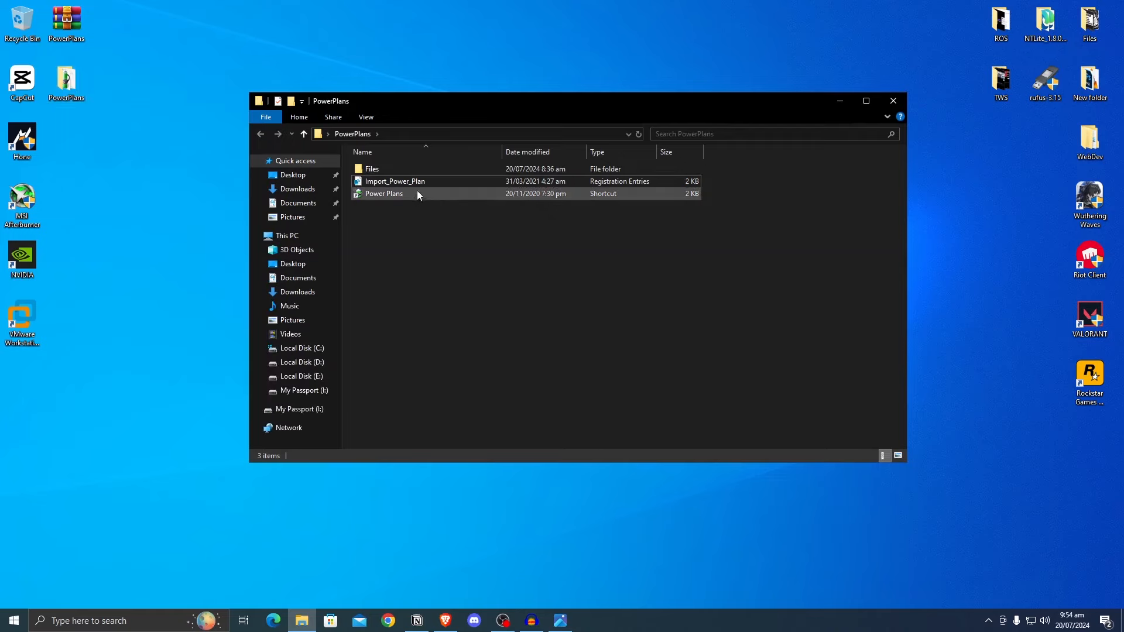
pyautogui.click(395, 181)
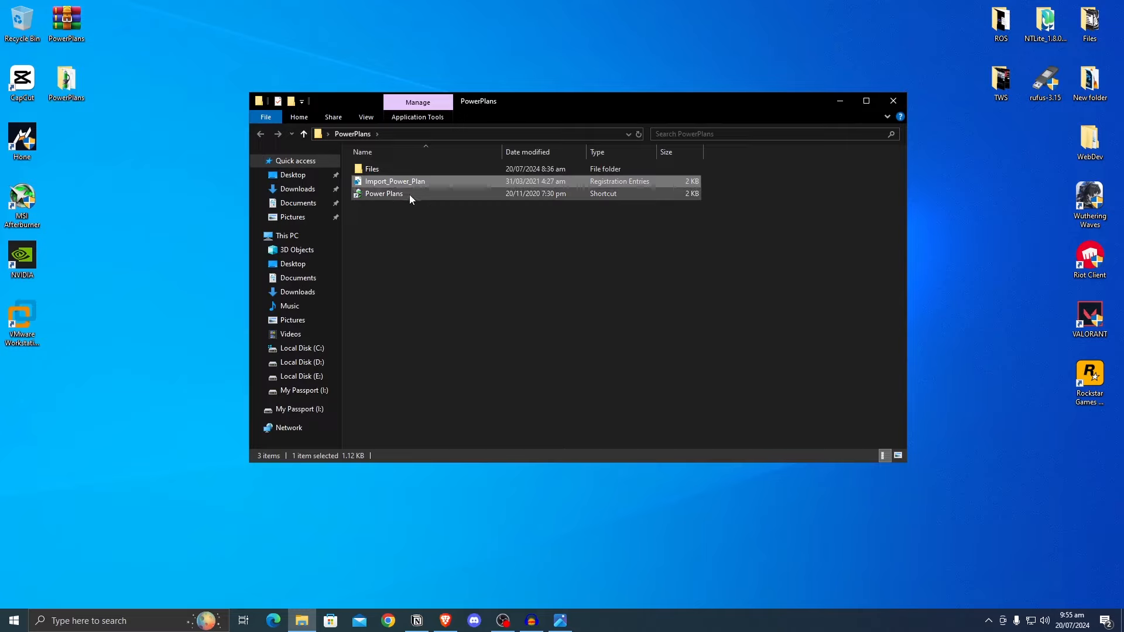
pyautogui.click(394, 180)
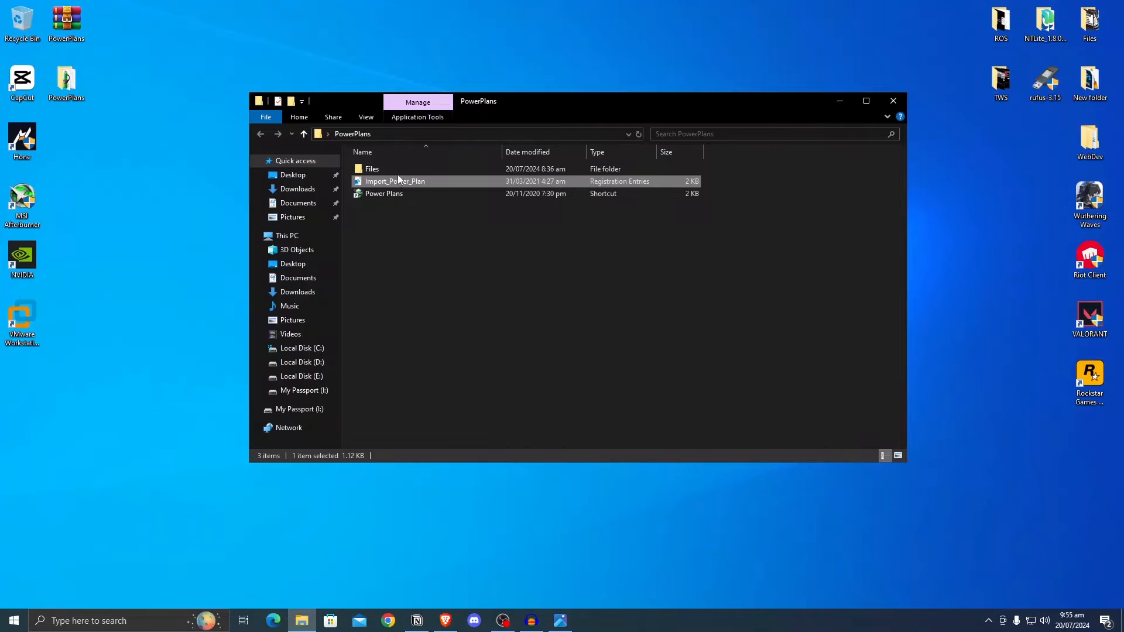
pyautogui.doubleClick(371, 169)
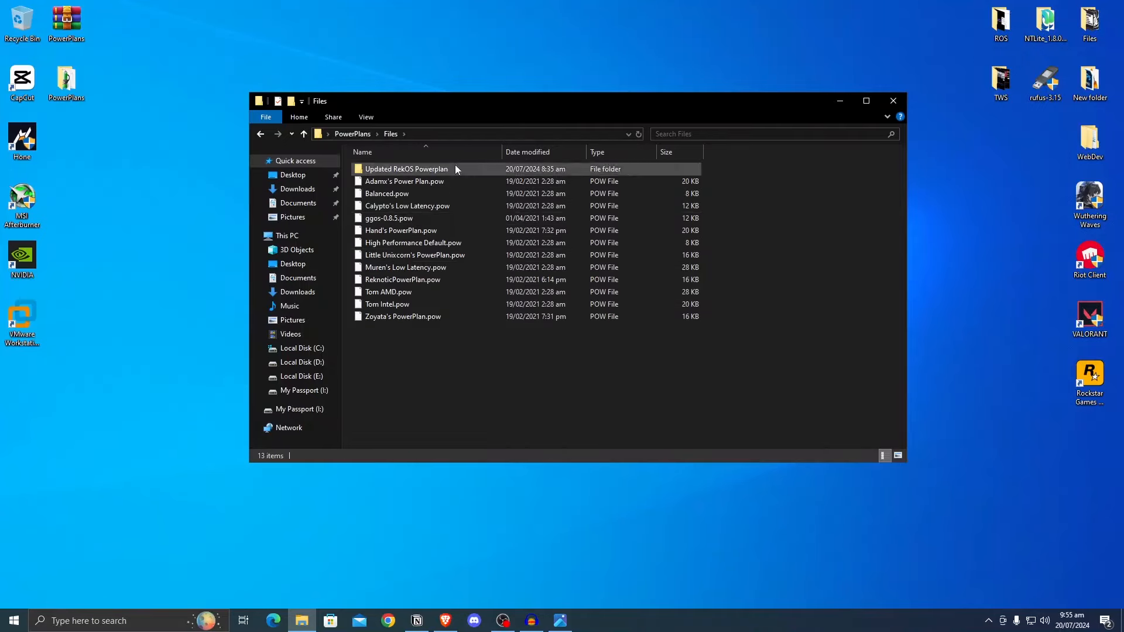
pyautogui.moveTo(414, 256)
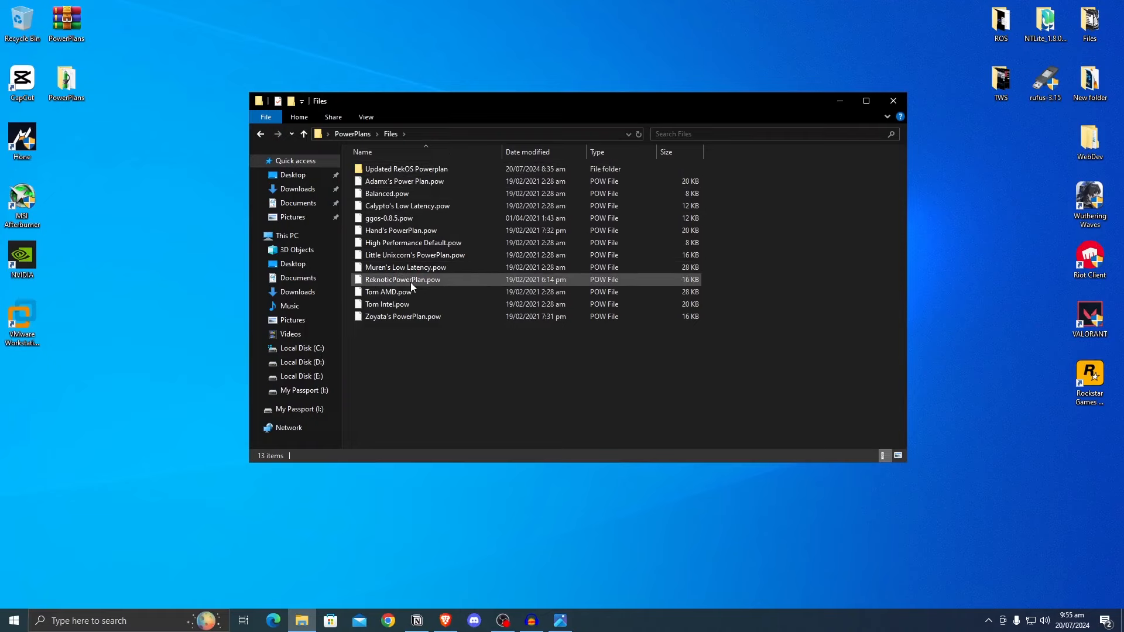
pyautogui.click(402, 280)
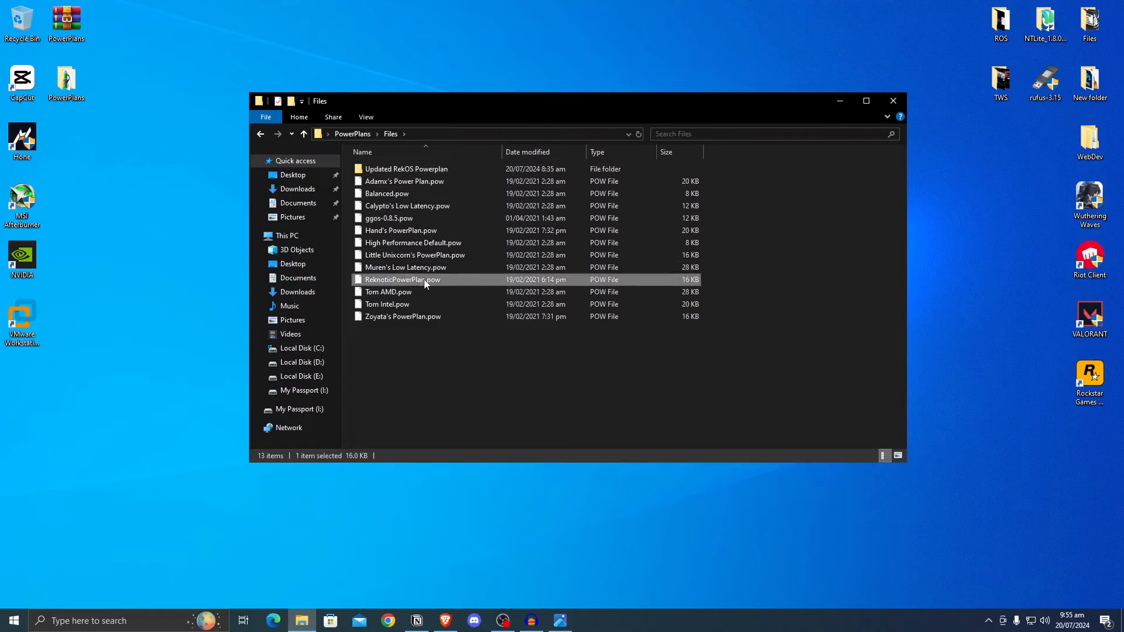
pyautogui.click(406, 169)
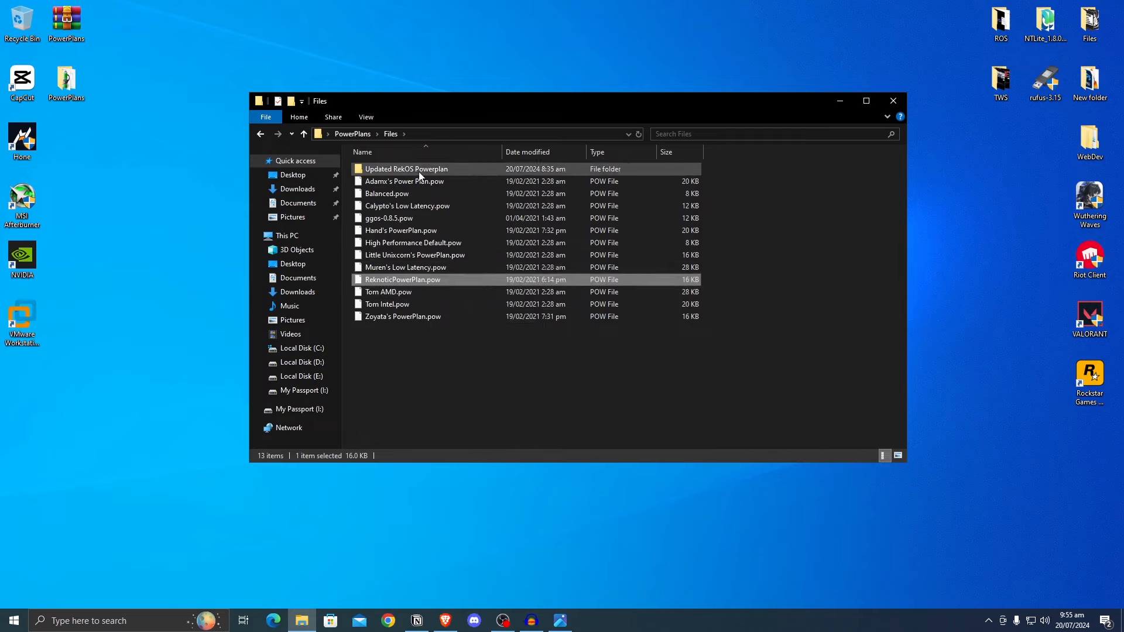
pyautogui.doubleClick(406, 169)
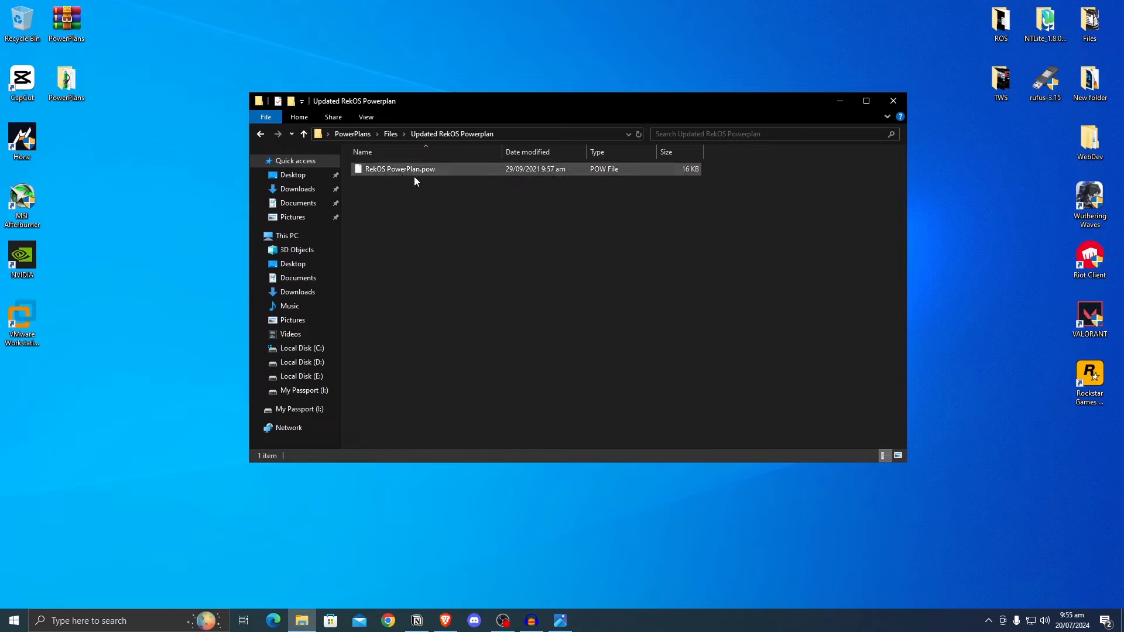
pyautogui.click(494, 199)
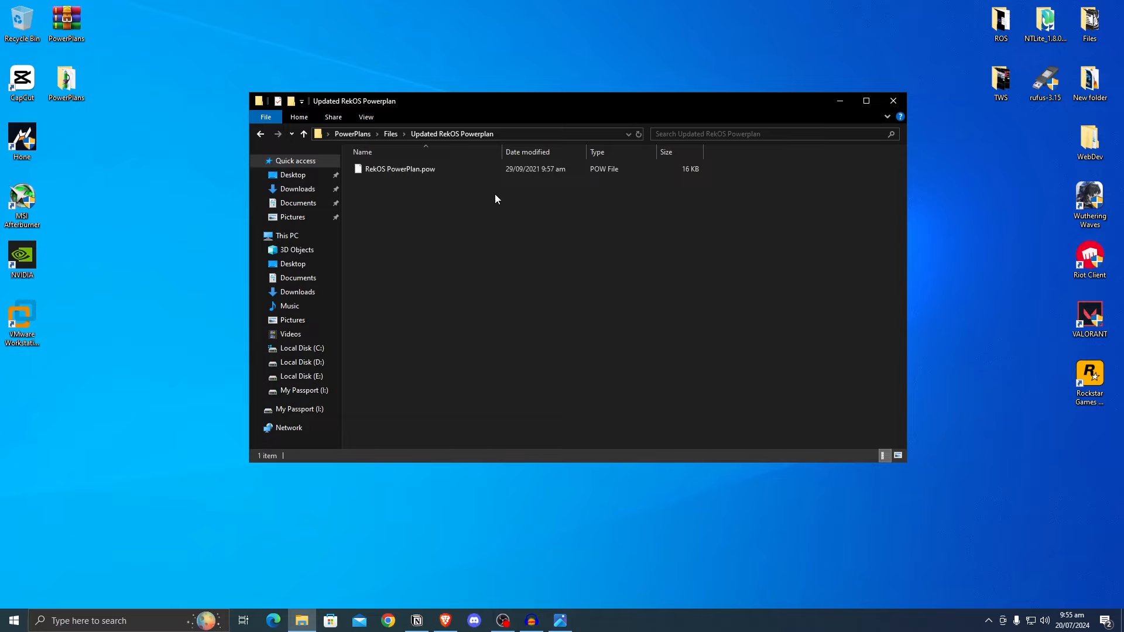
pyautogui.click(399, 169)
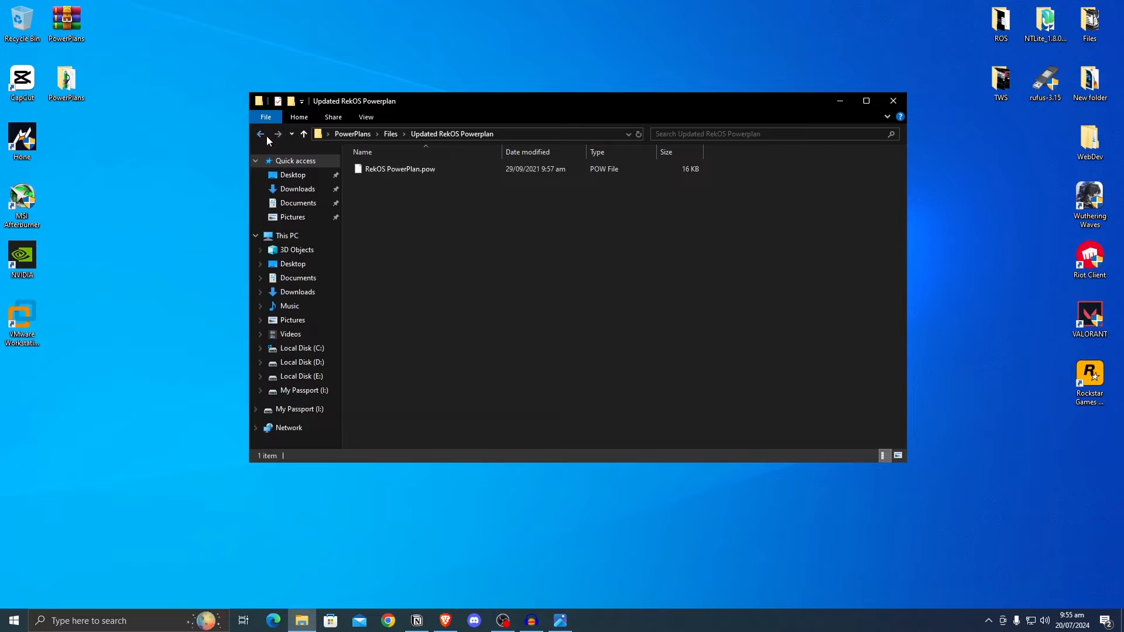
pyautogui.click(260, 134)
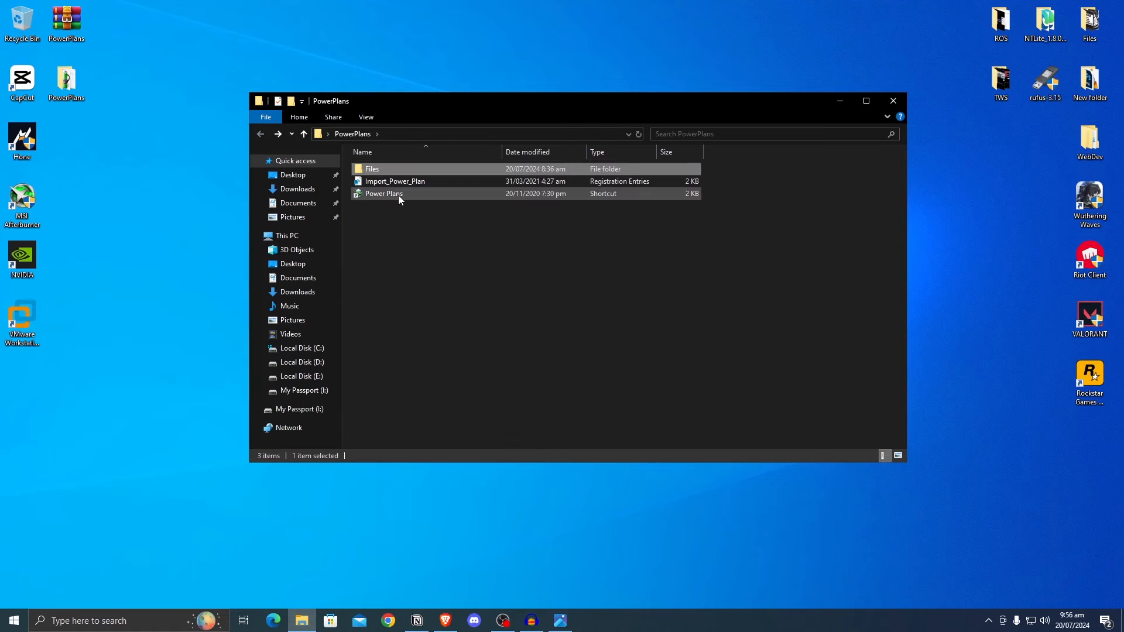
# Select Reknotic Power Plan as the active plan in Power Options and close the window
pyautogui.doubleClick(384, 193)
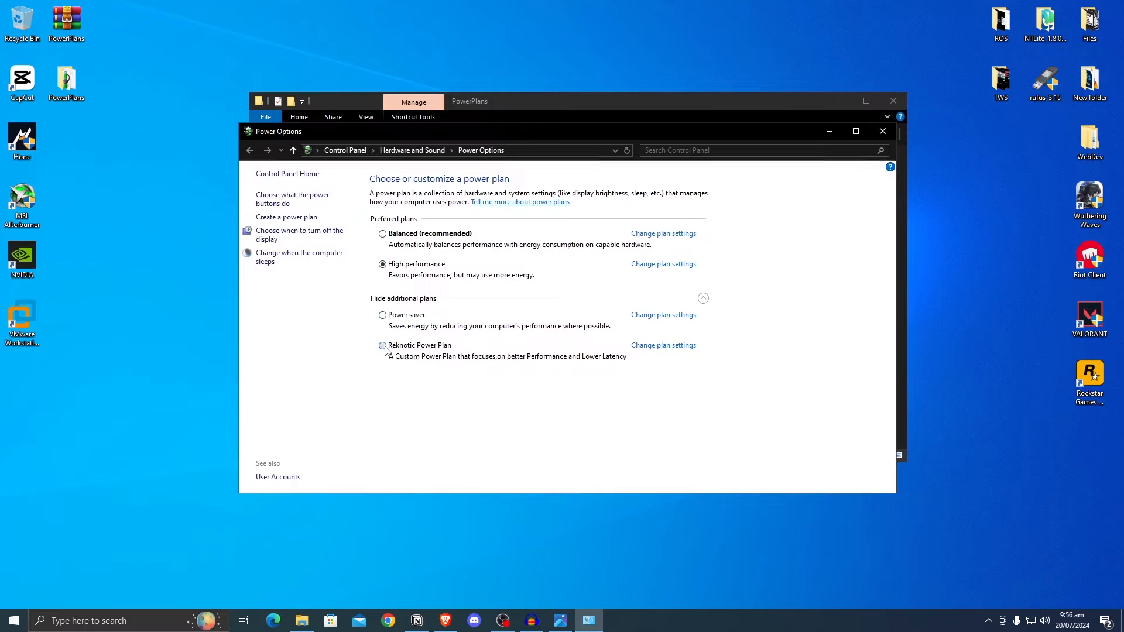
pyautogui.click(383, 345)
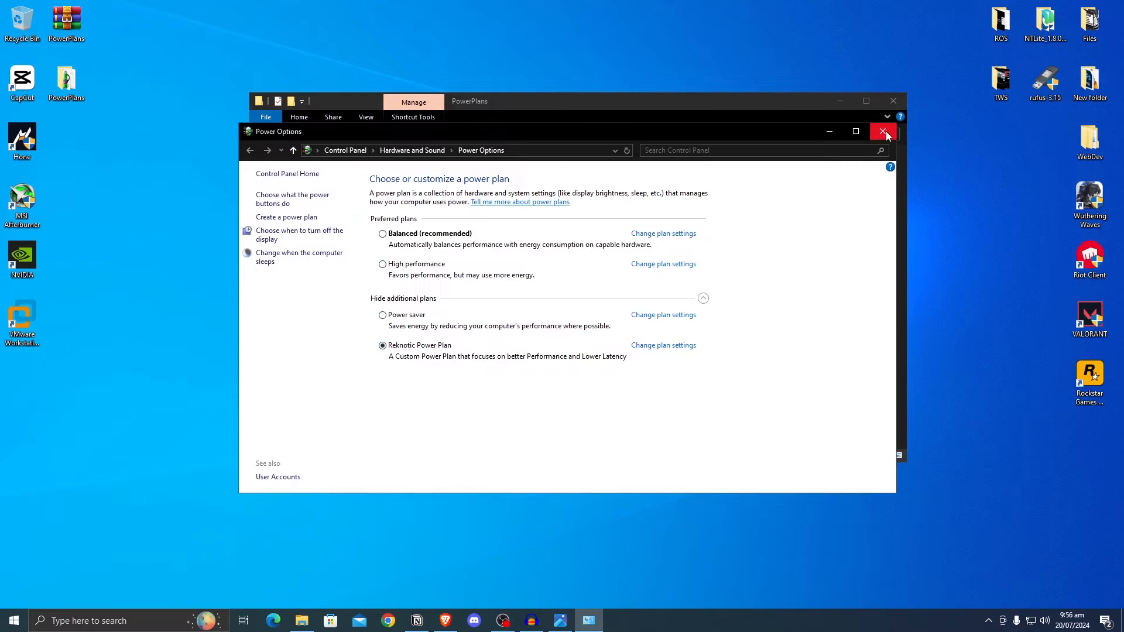
pyautogui.click(883, 131)
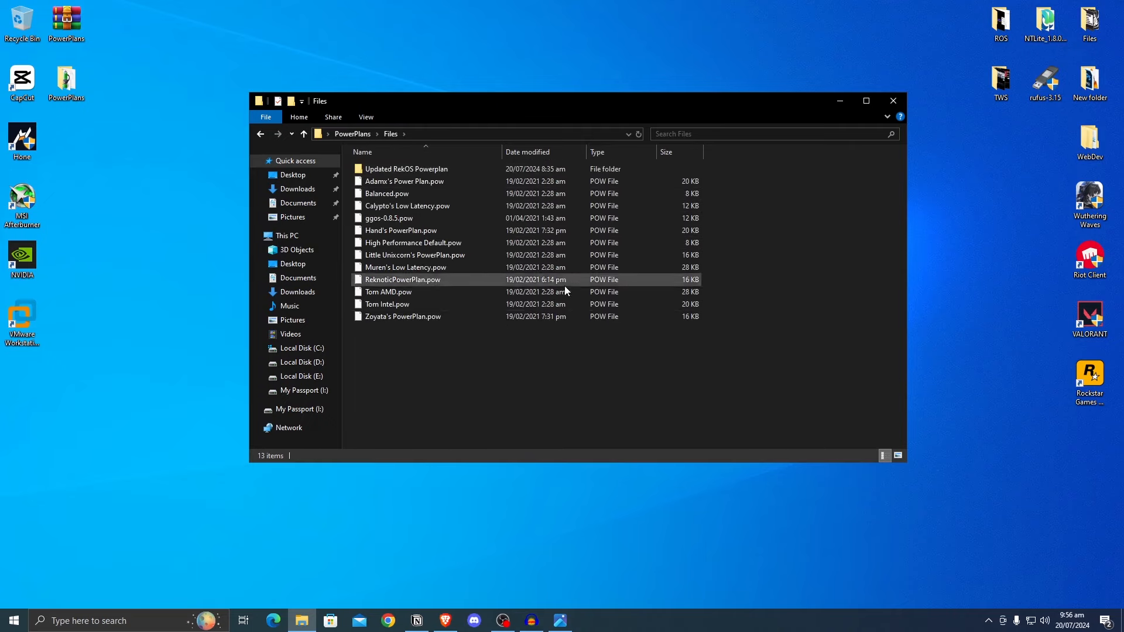
# Resume the snowy Fortnite match toward the Eliminate Enemy Players quest stage
pyautogui.click(631, 344)
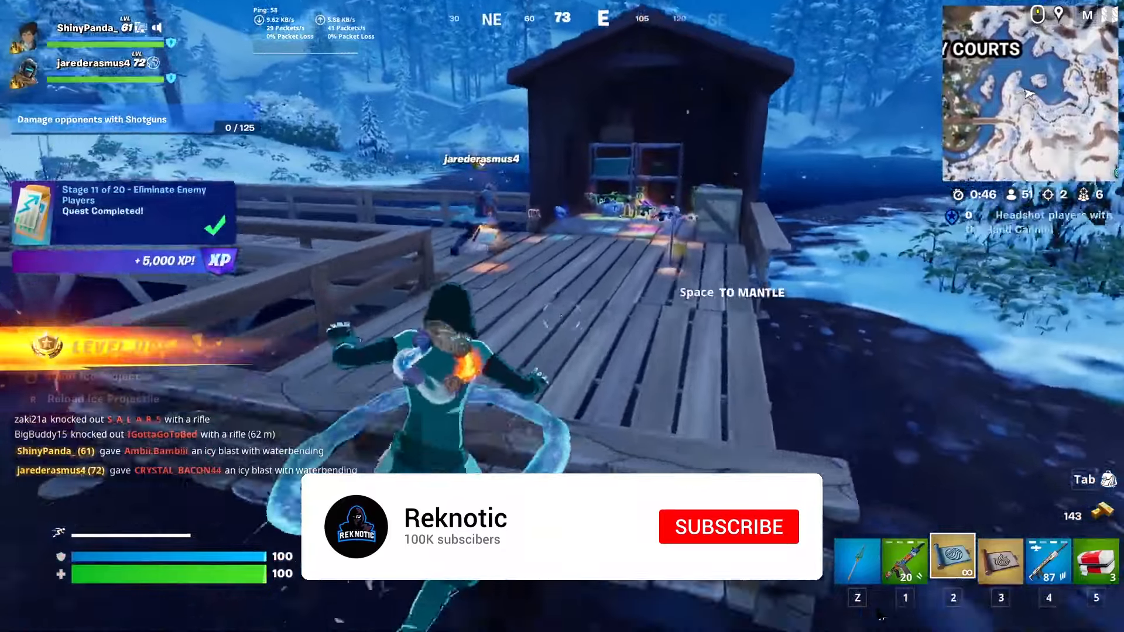
# Scope in with the Huntress DMR and knock down the opponent in the bushes
pyautogui.click(727, 527)
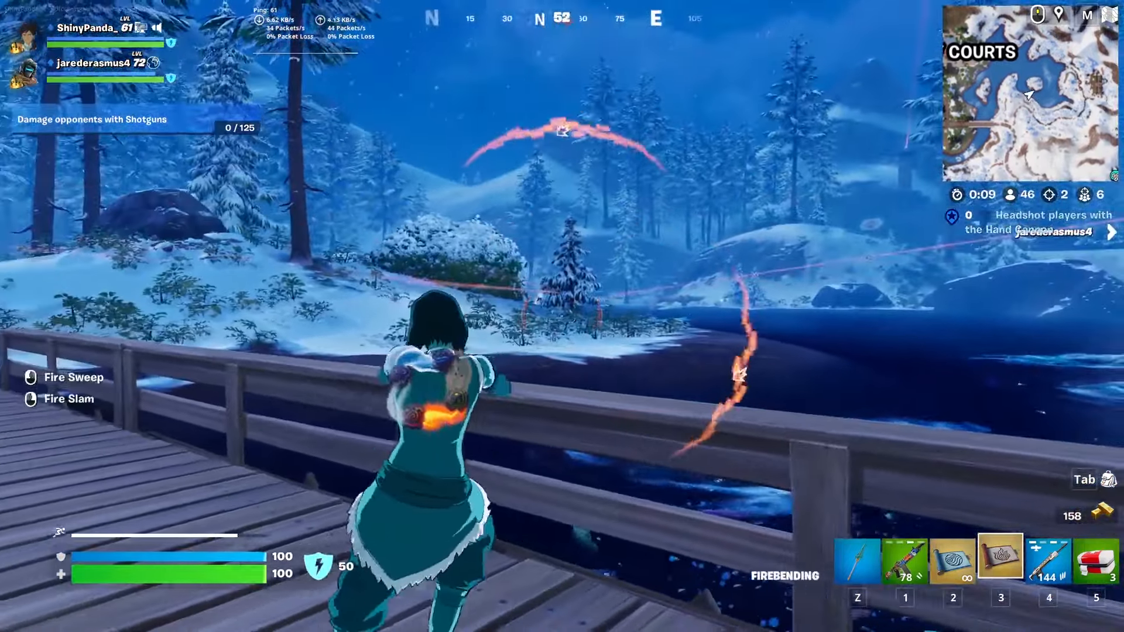
pyautogui.click(1049, 558)
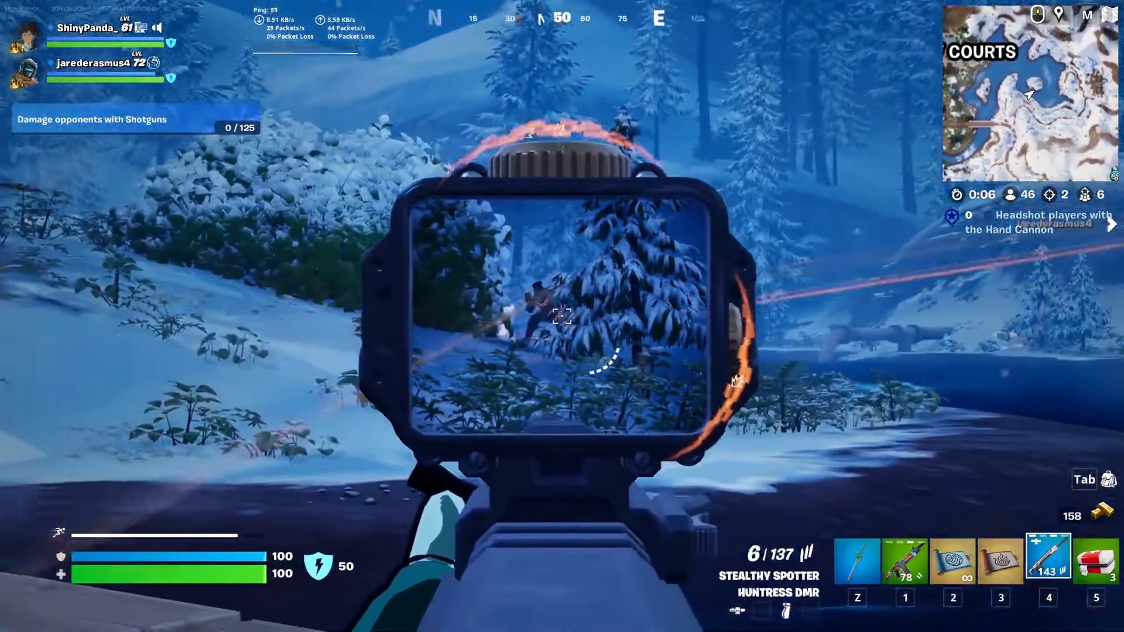
pyautogui.click(561, 316)
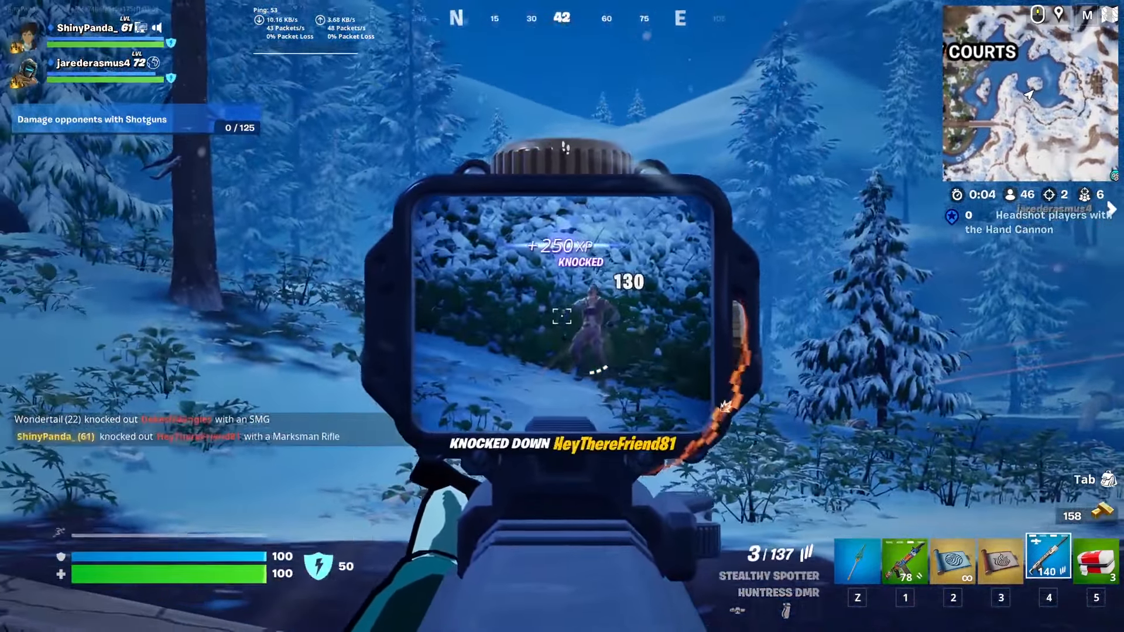